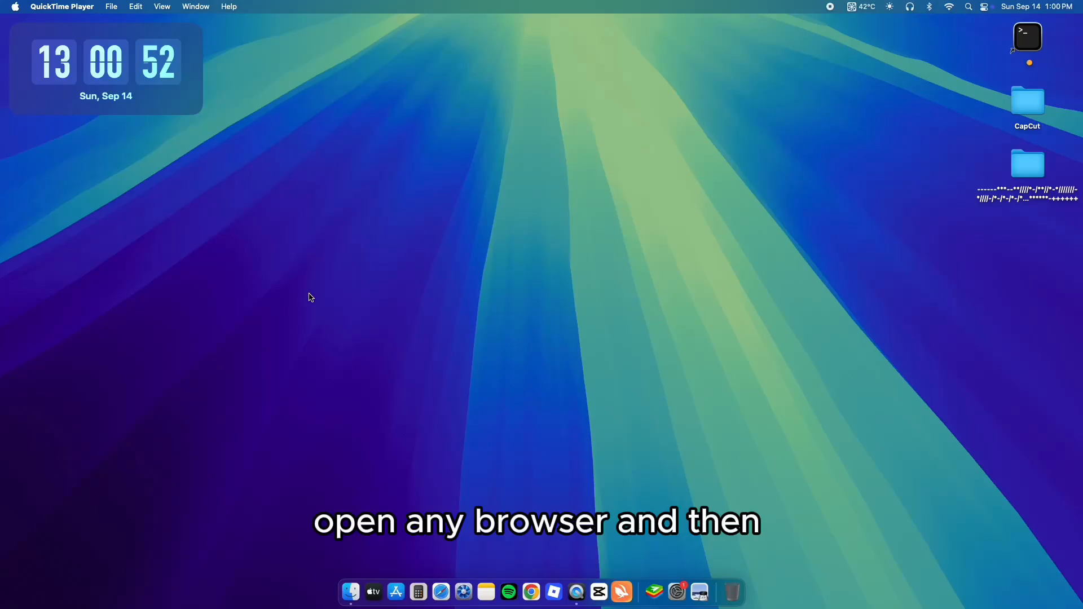
mouse_move(531, 592)
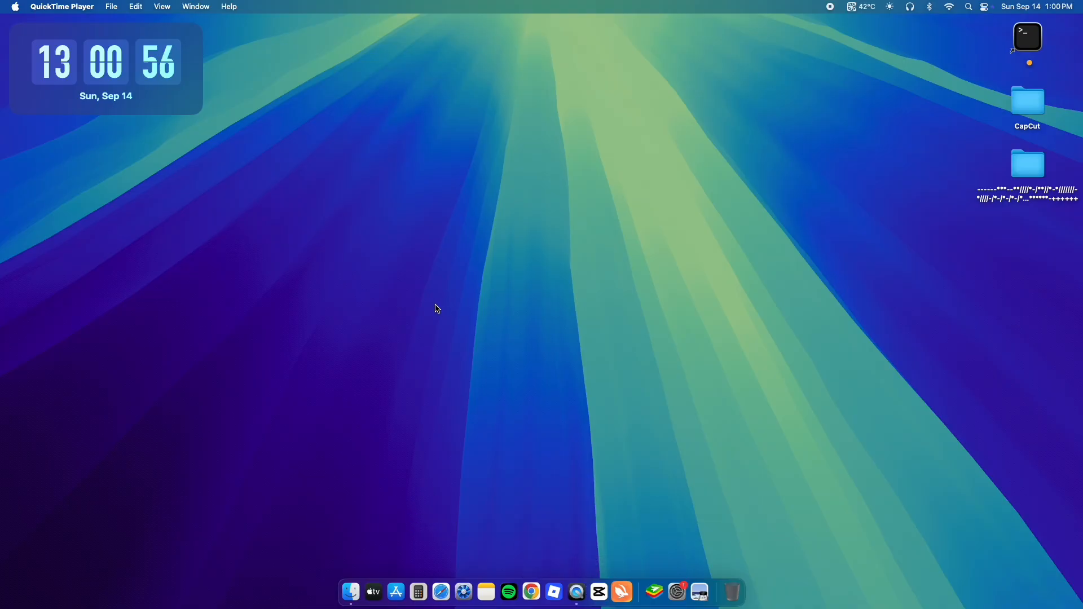
Launch Chrome from the Dock and search Google for 'minecraft bedrock linux launcher'.
click(529, 592)
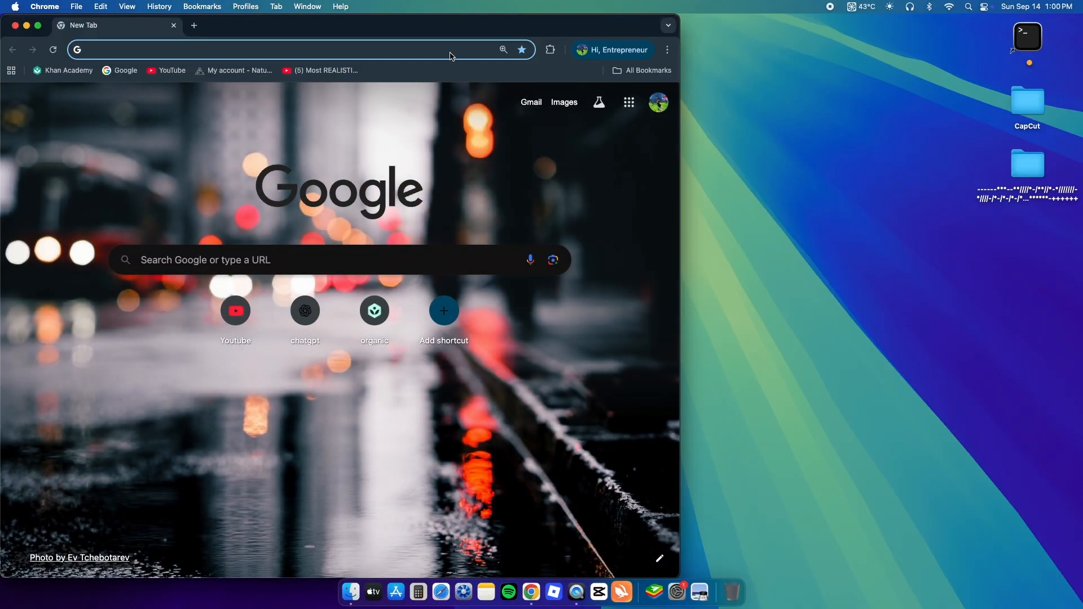
click(277, 50)
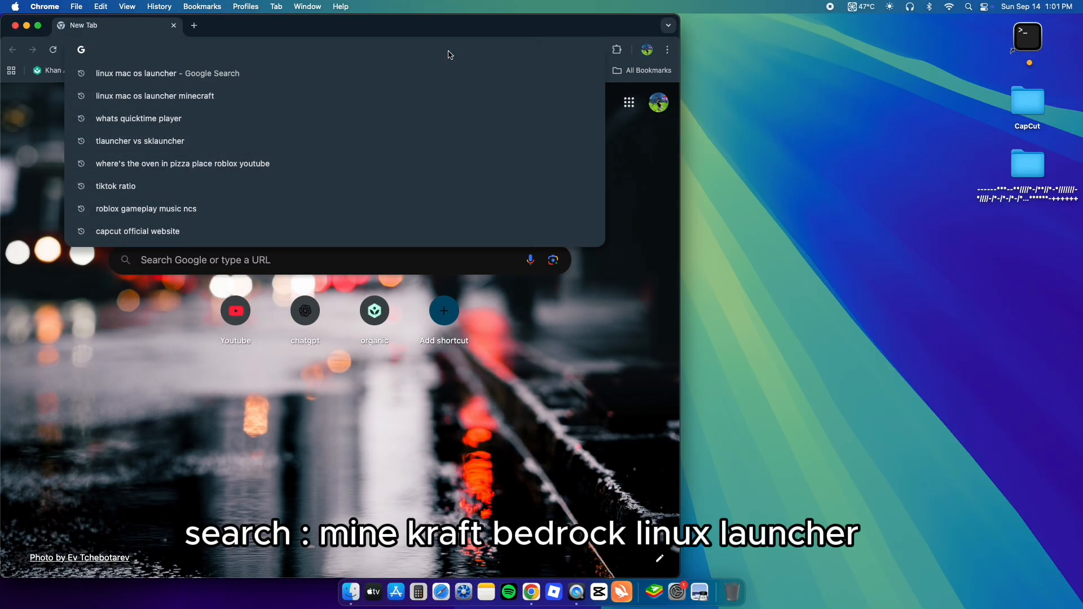
text(minecraft bedrock linu)
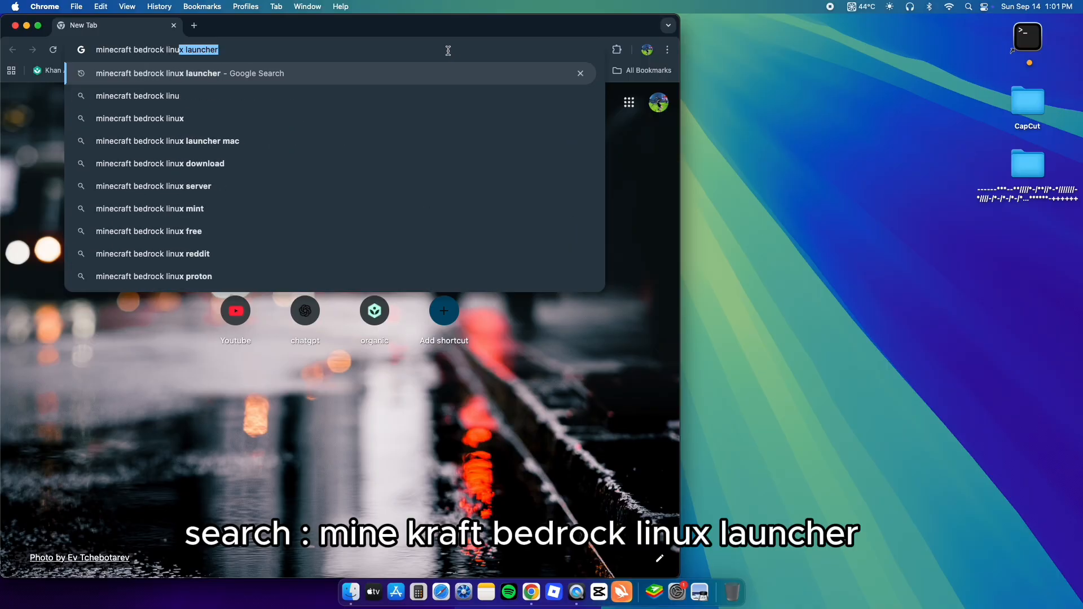
key(Return)
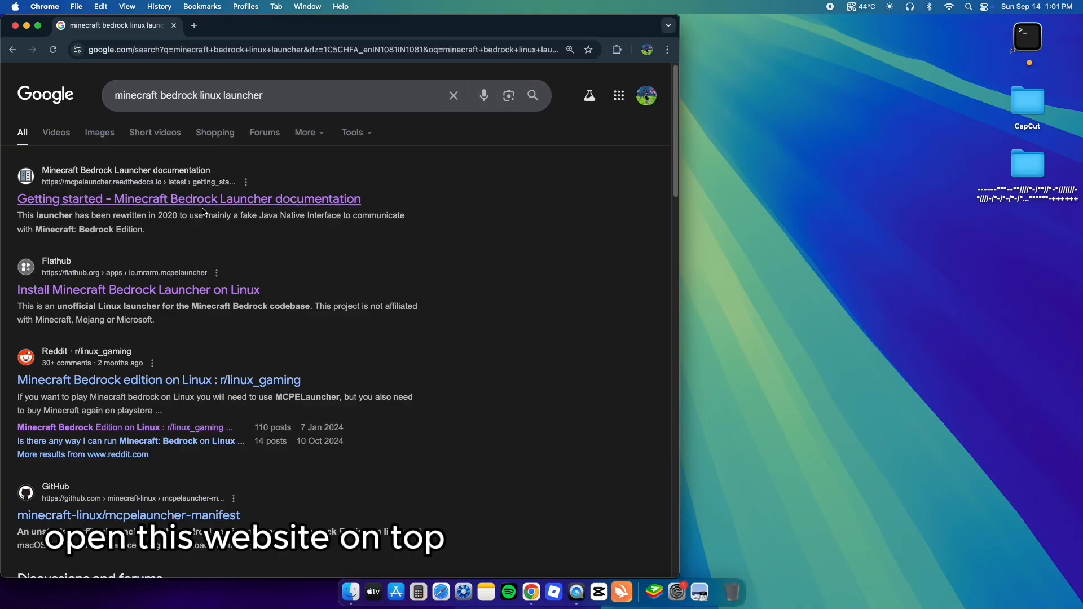
Open the Getting started docs page, scroll to macOS, and follow the prebuilt binaries link.
click(189, 200)
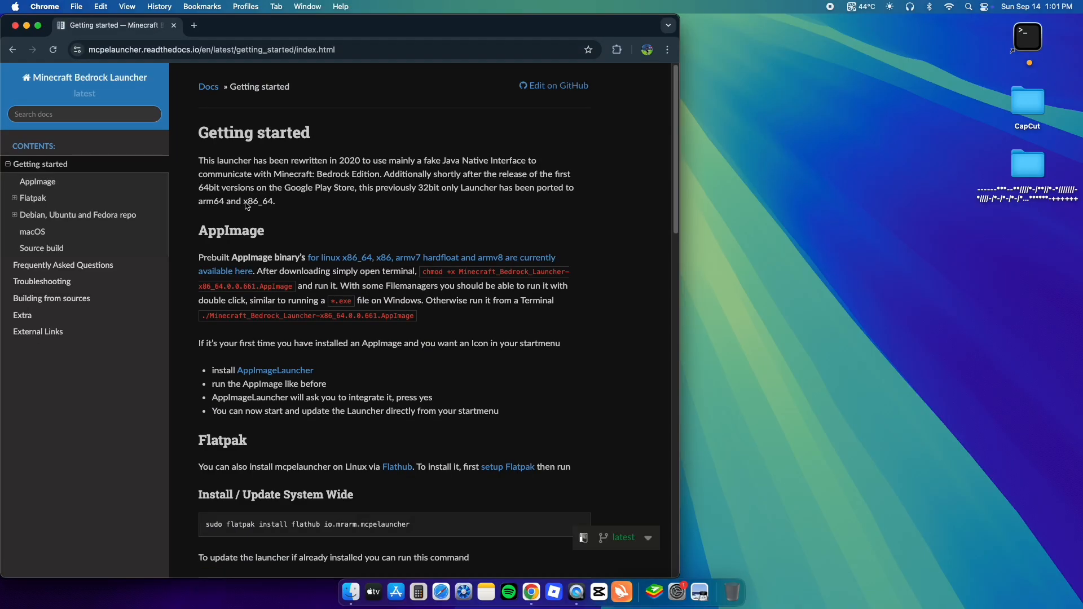
scroll(down, 3)
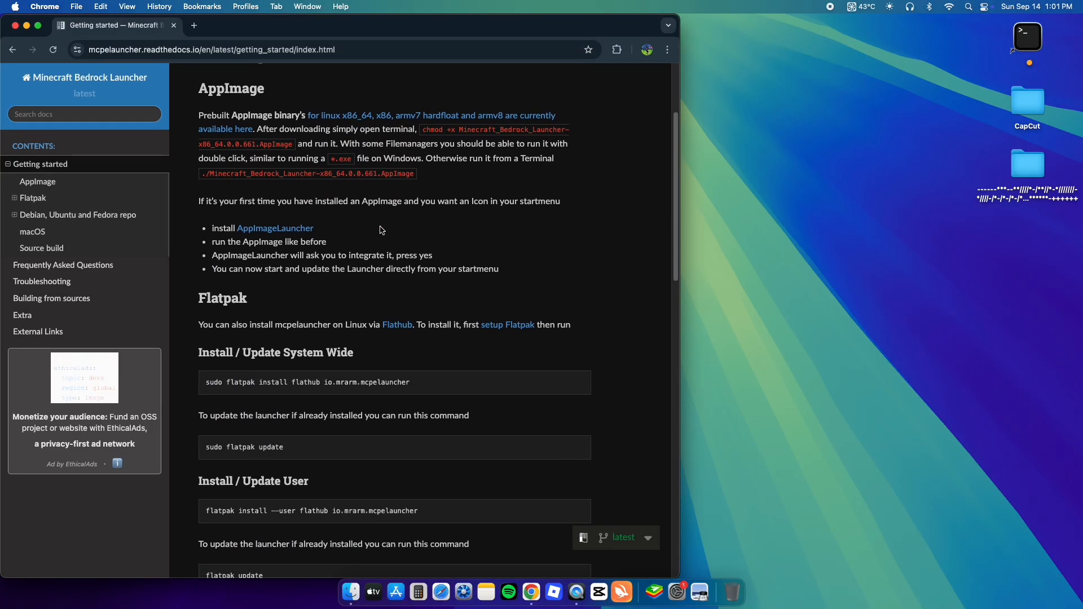
scroll(down, 3)
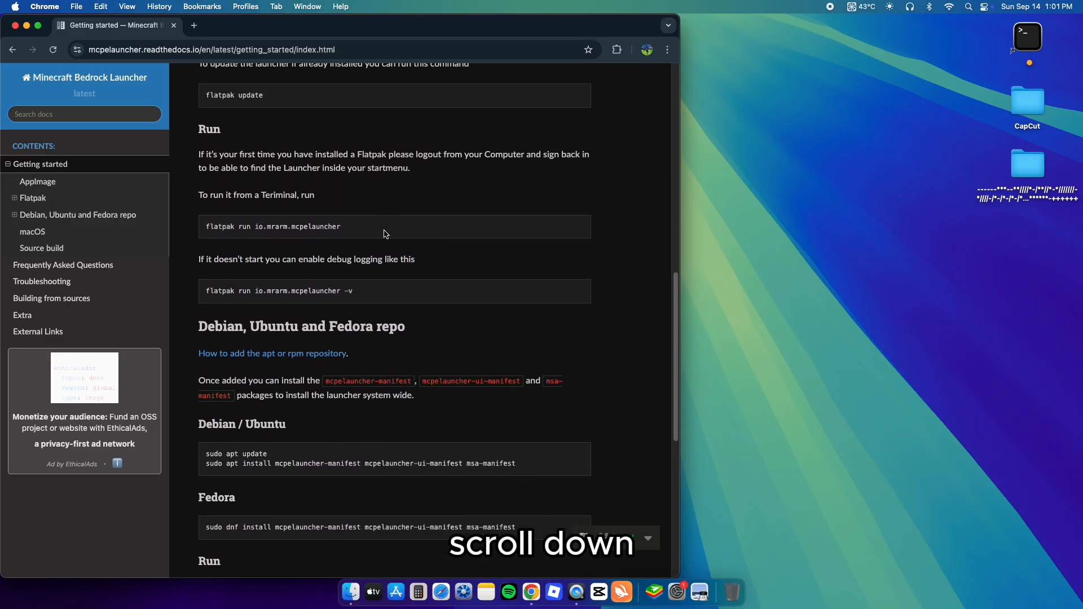
scroll(down, 3)
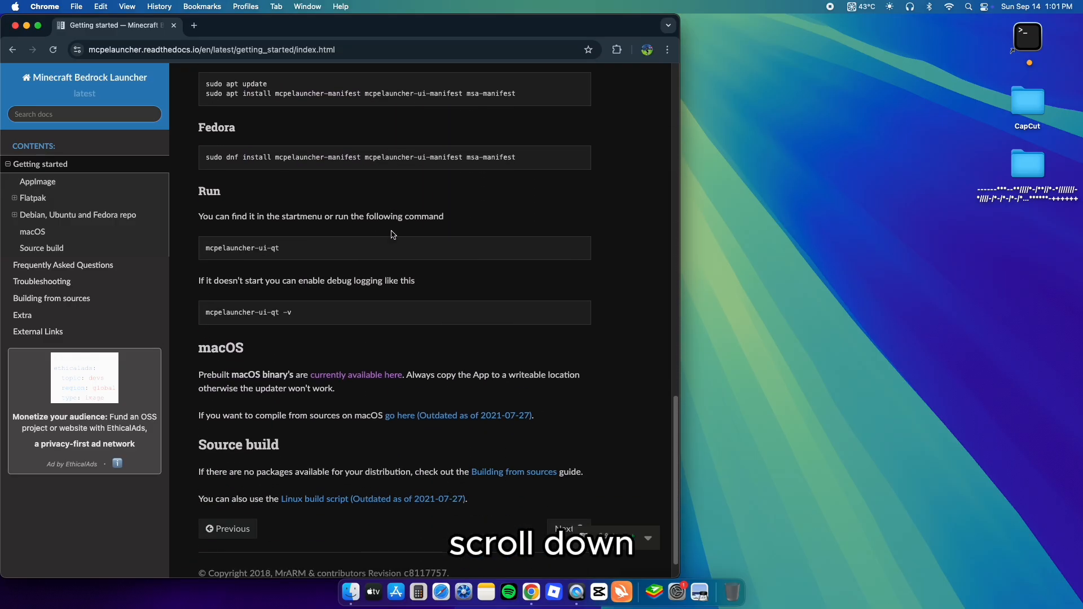
scroll(down, 3)
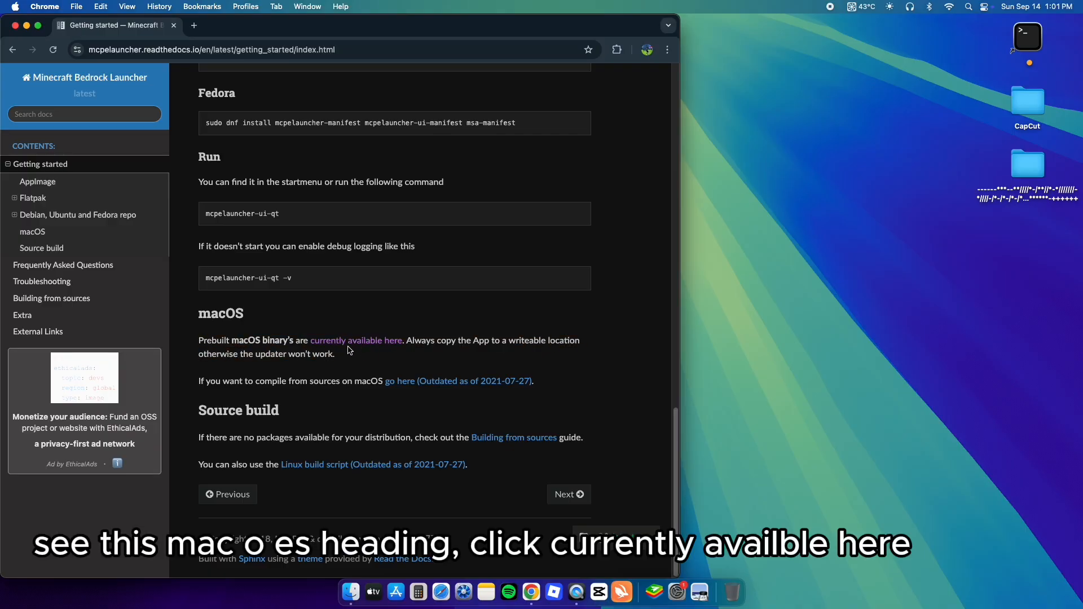
click(356, 340)
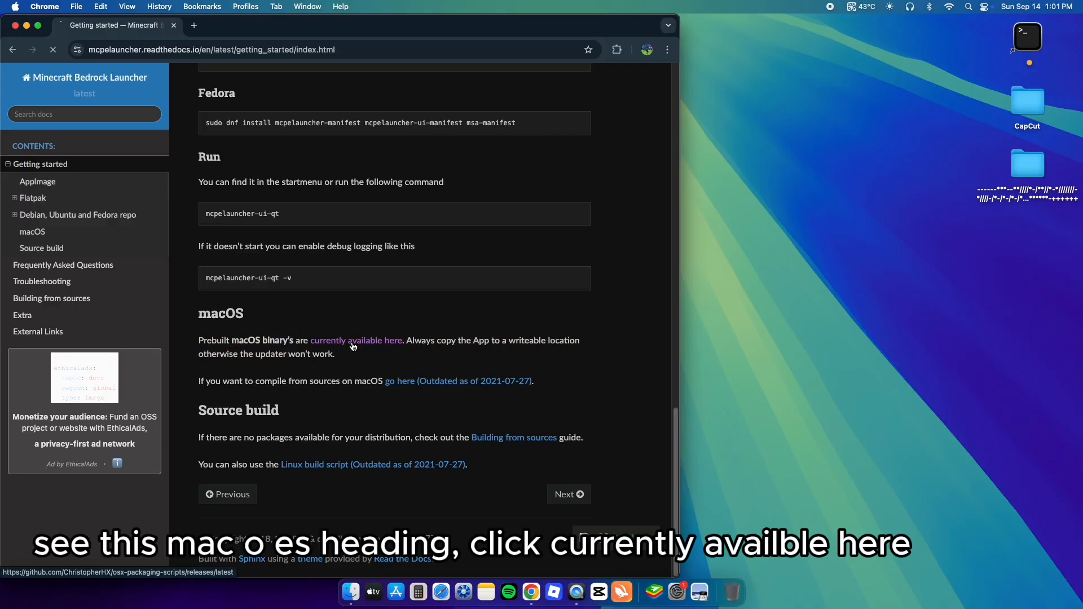
Scroll to the v1.4.1-513 Assets and download the last Minecraft_Bedrock_Launcher macOS-x86_64 file.
click(355, 339)
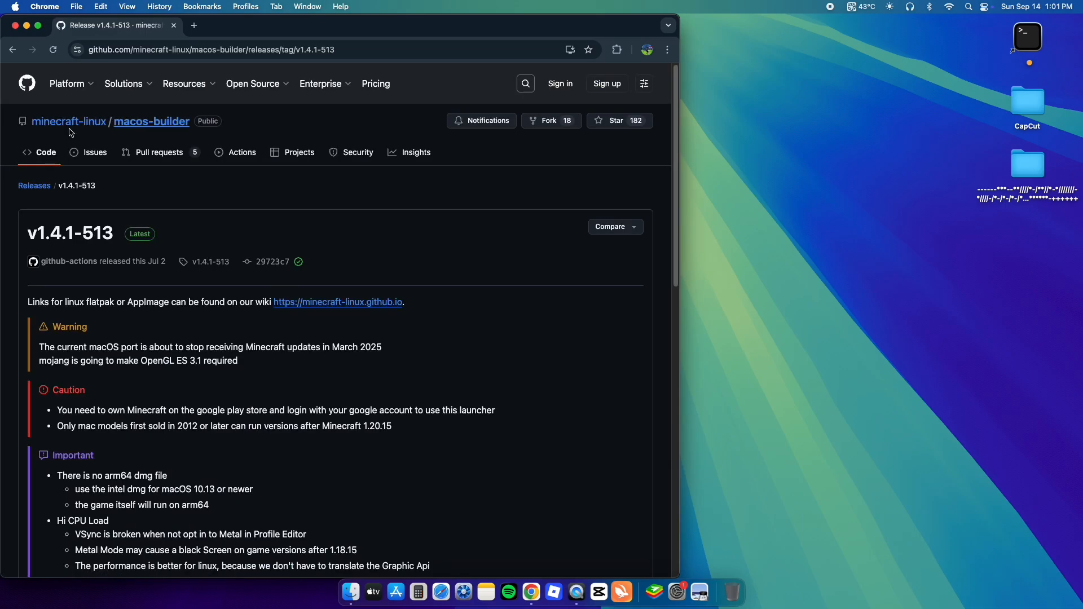
scroll(down, 3)
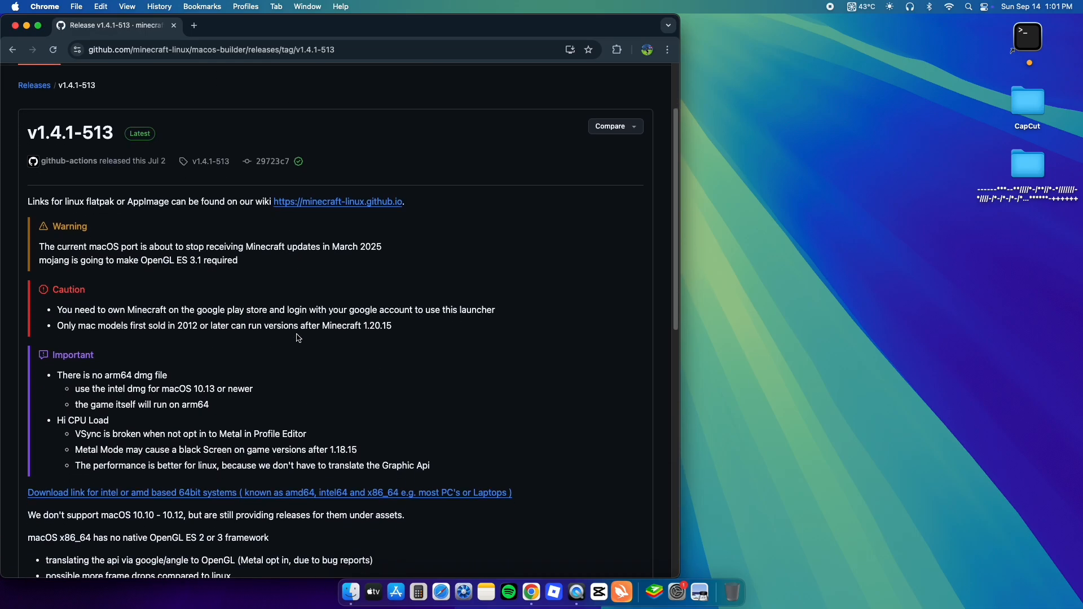
scroll(down, 3)
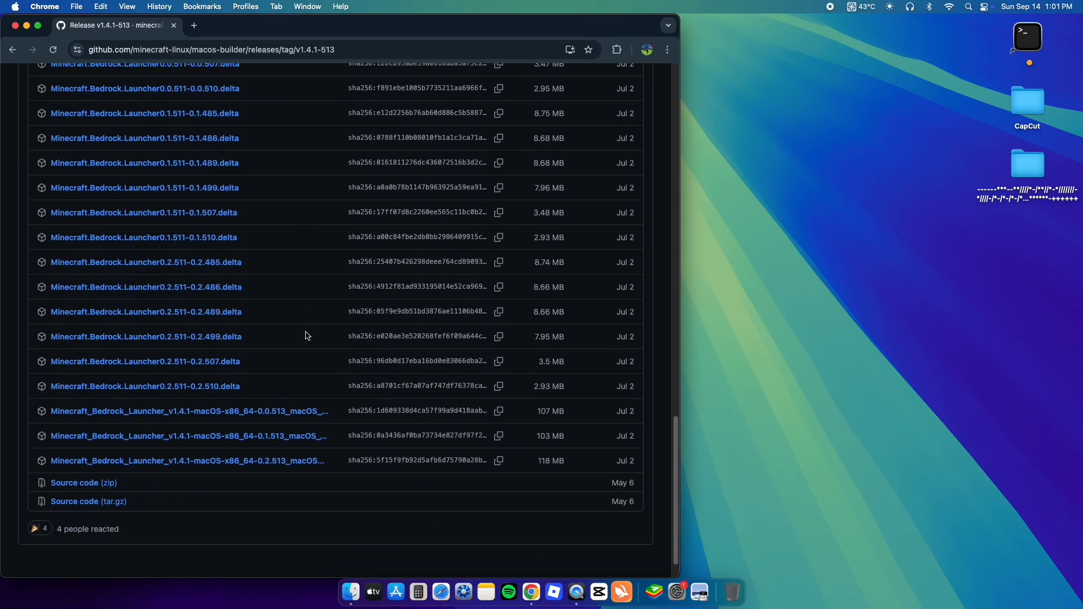
scroll(down, 3)
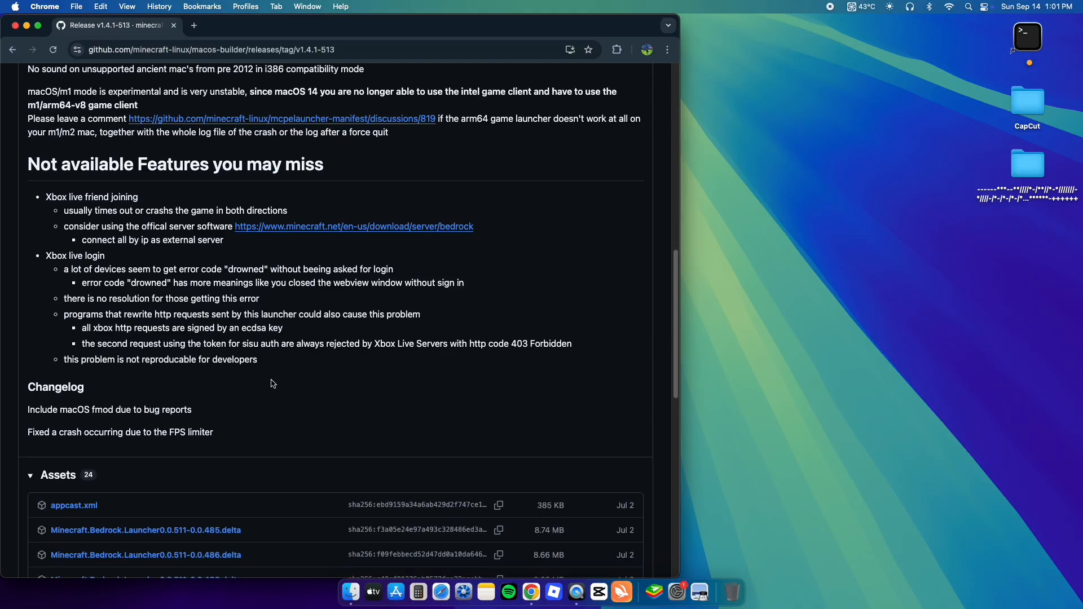
scroll(down, 3)
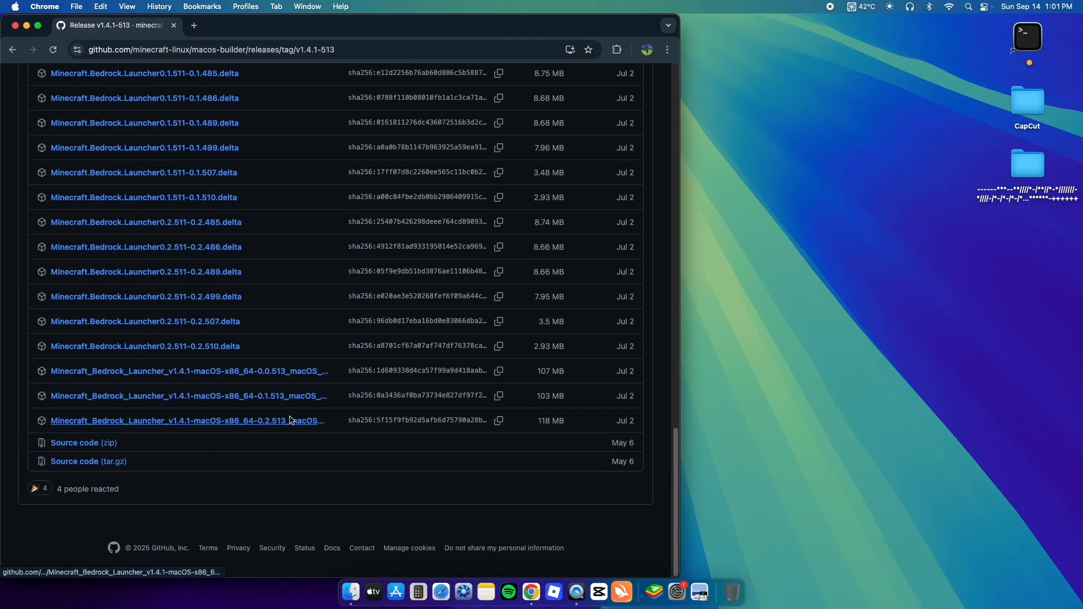
click(187, 420)
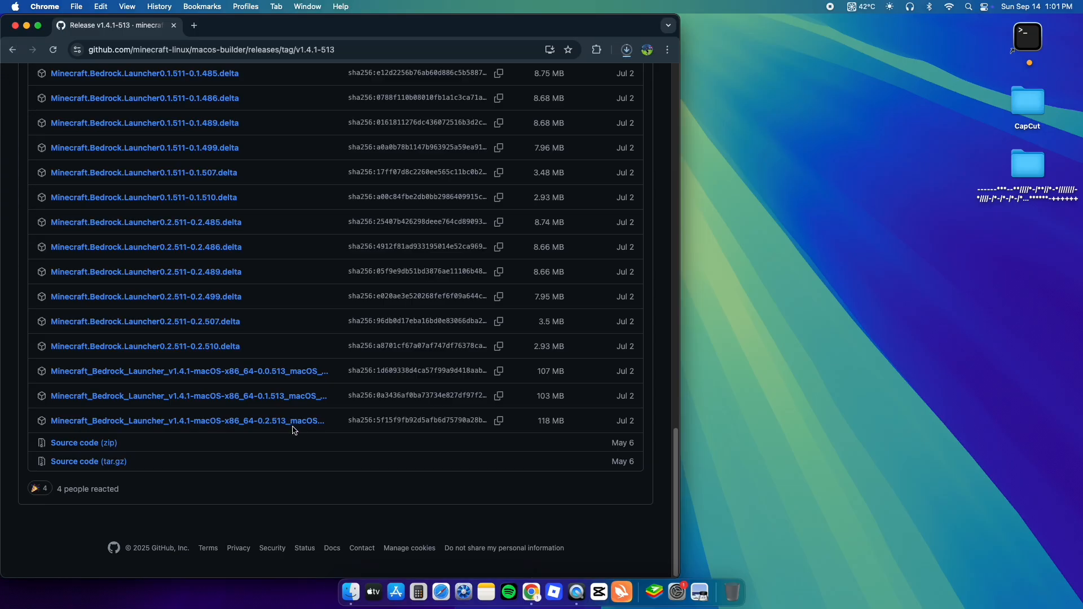
click(626, 50)
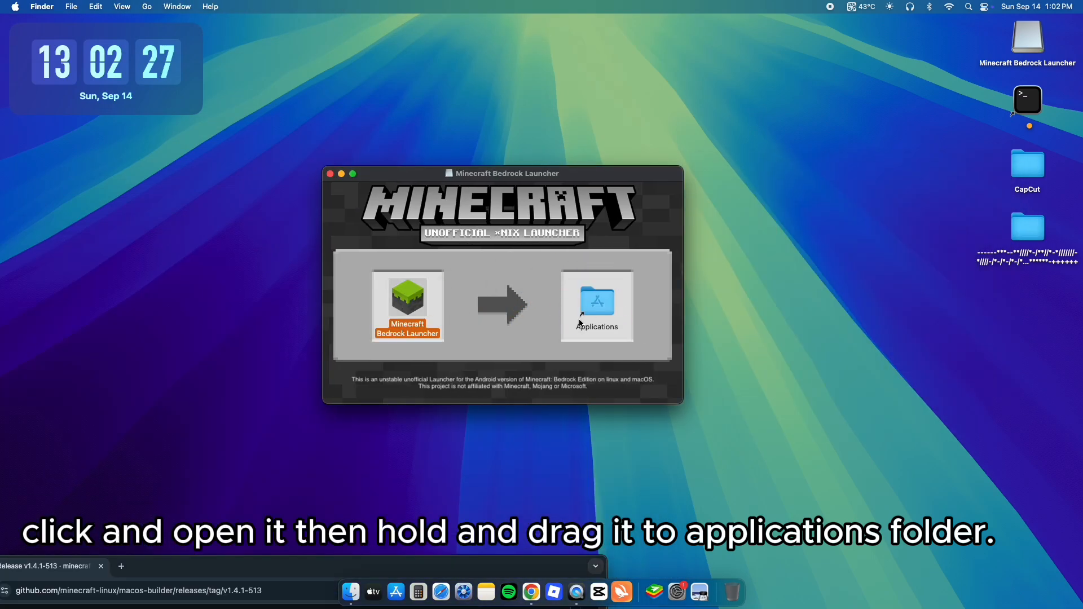
Close the Minecraft Bedrock Launcher disk image window with its red close button.
click(329, 173)
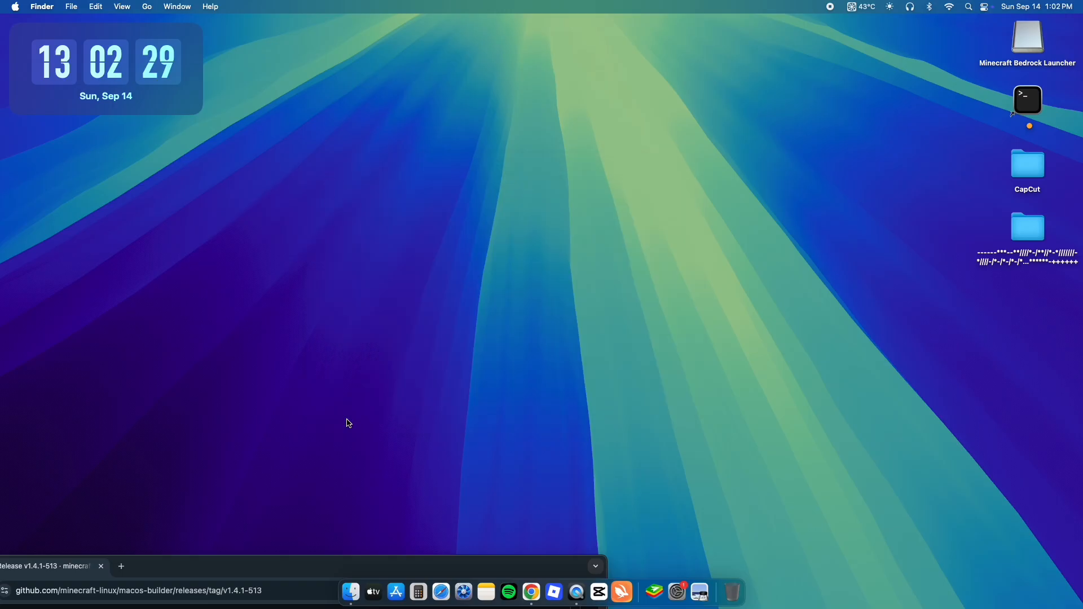
Launch the launcher via a Spotlight search for 'bedrock', triggering the Not Opened warning.
key(cmd+space)
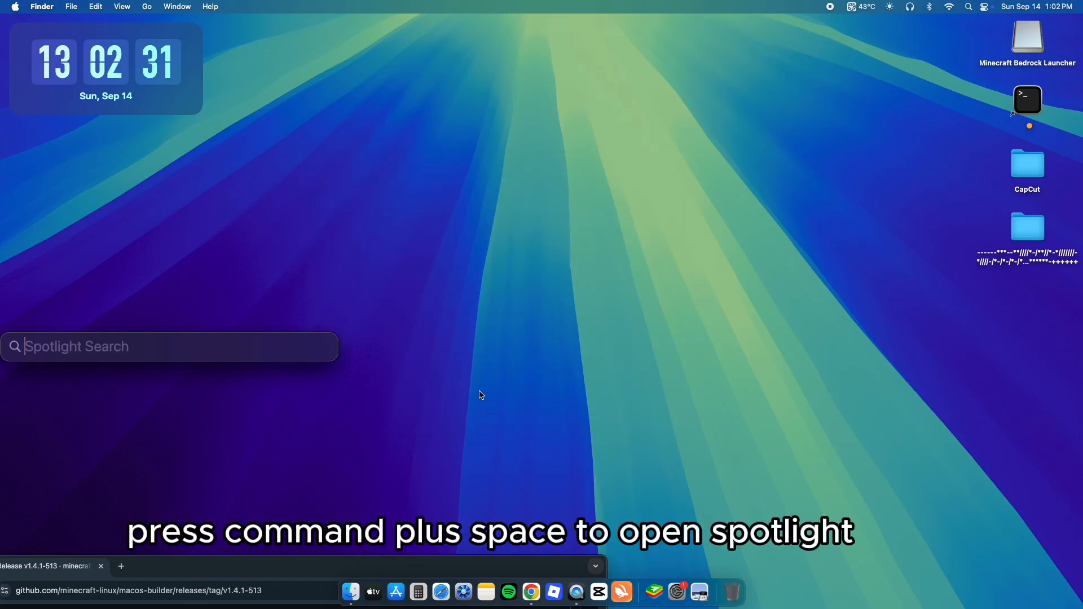
text(bed)
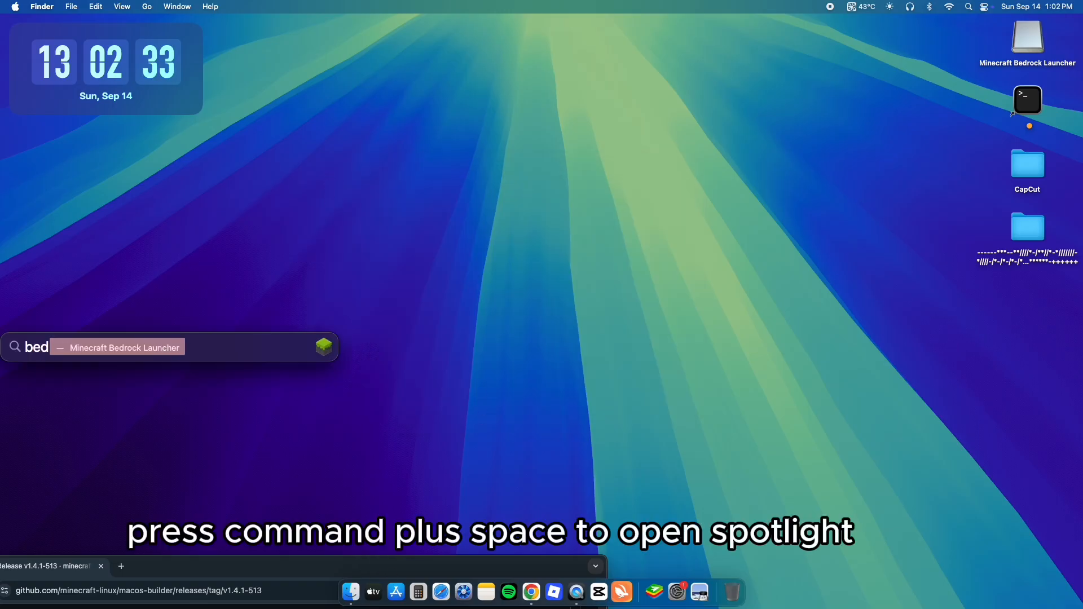
text(rock)
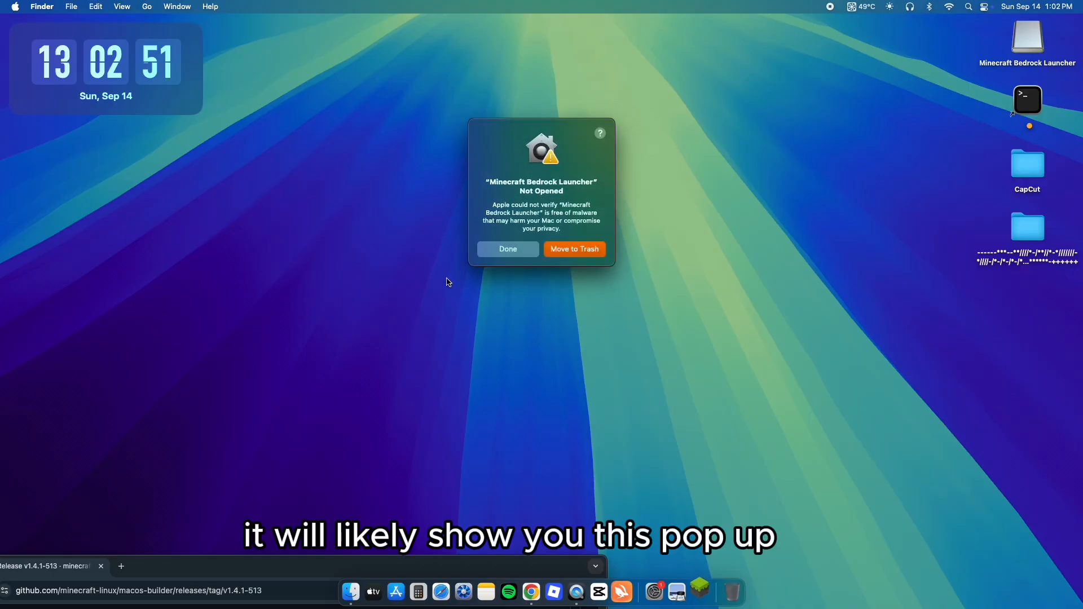
mouse_move(584, 173)
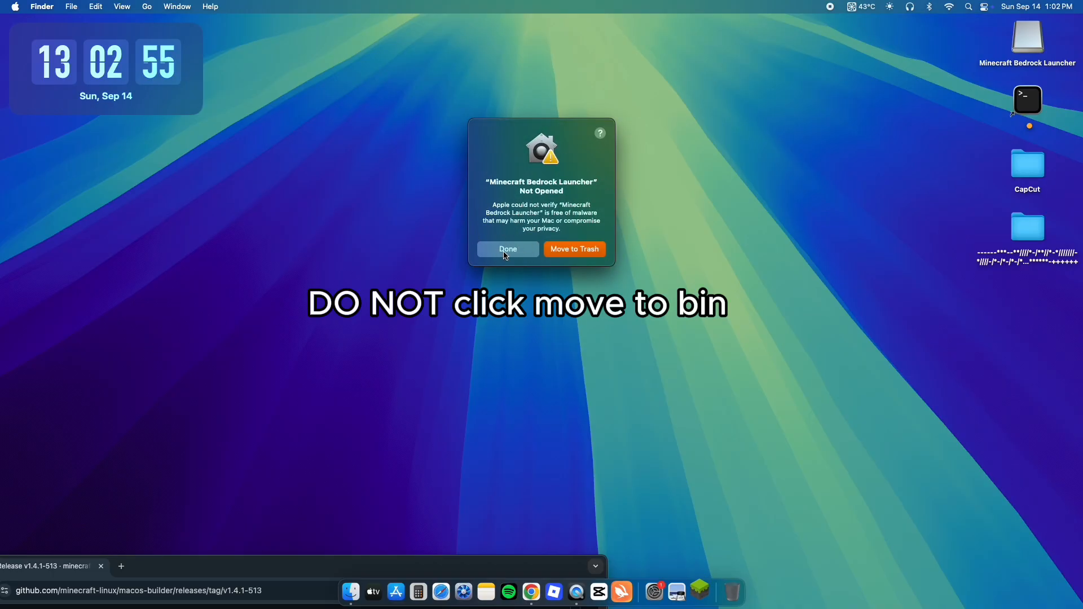
Dismiss the warning, open System Settings > Privacy & Security, and scroll to Security.
click(15, 6)
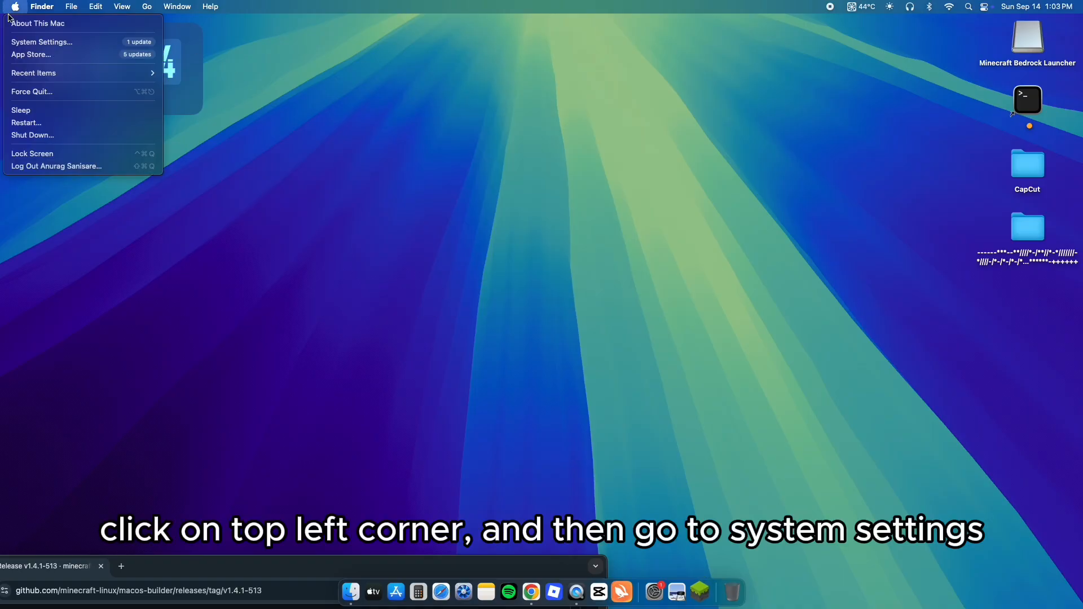
click(15, 7)
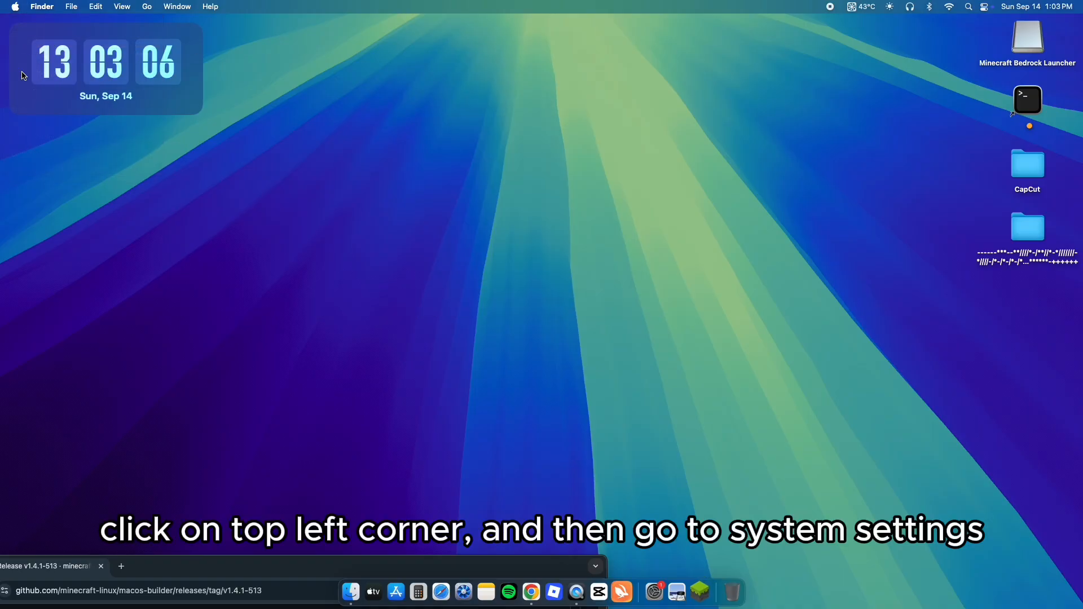
click(652, 592)
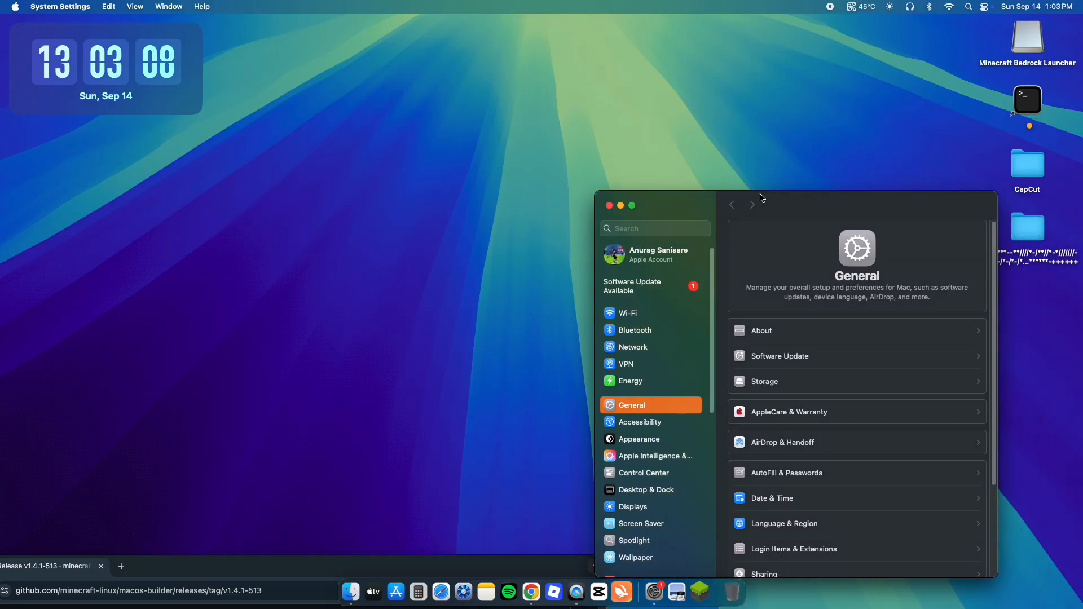
click(576, 196)
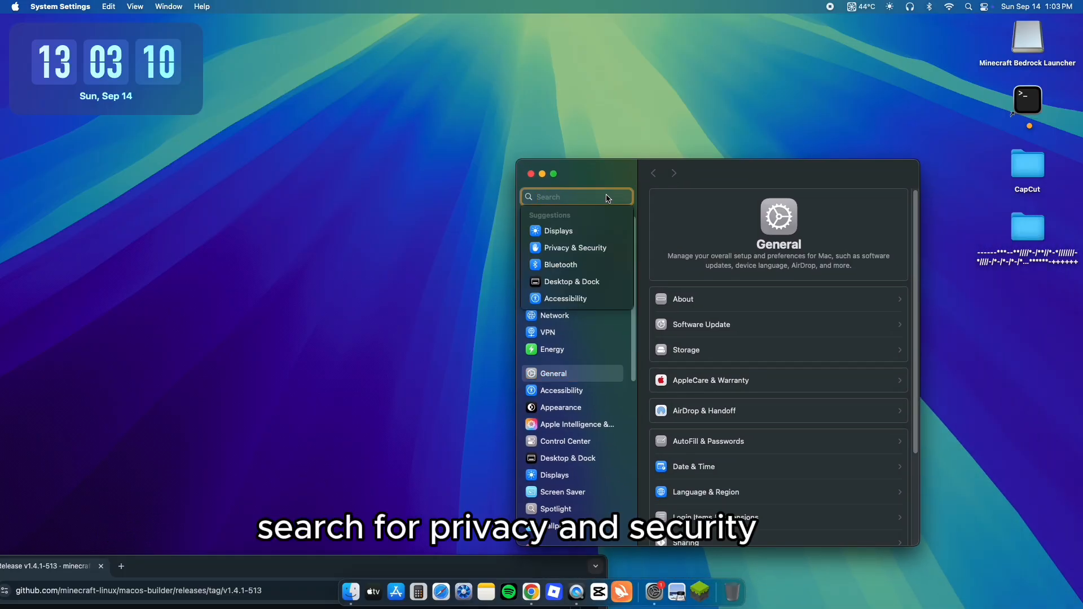
click(574, 247)
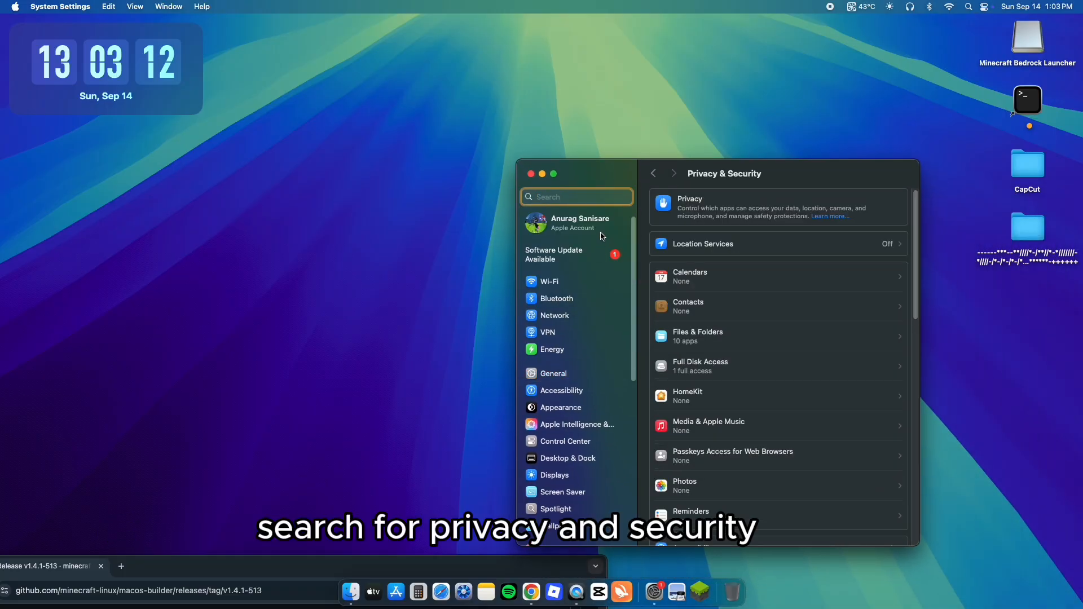
scroll(down, 3)
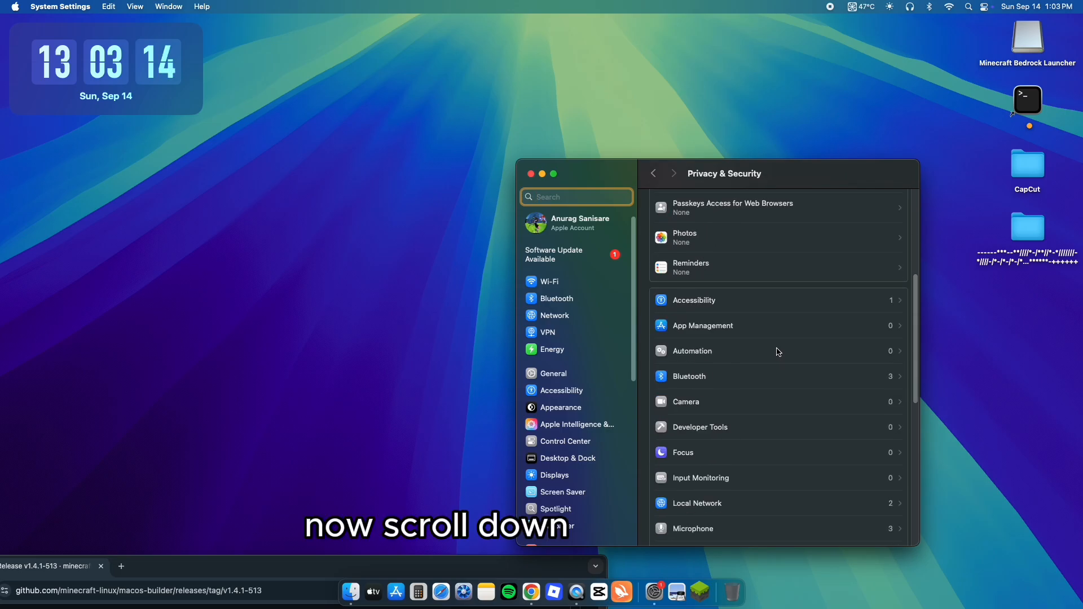
scroll(down, 3)
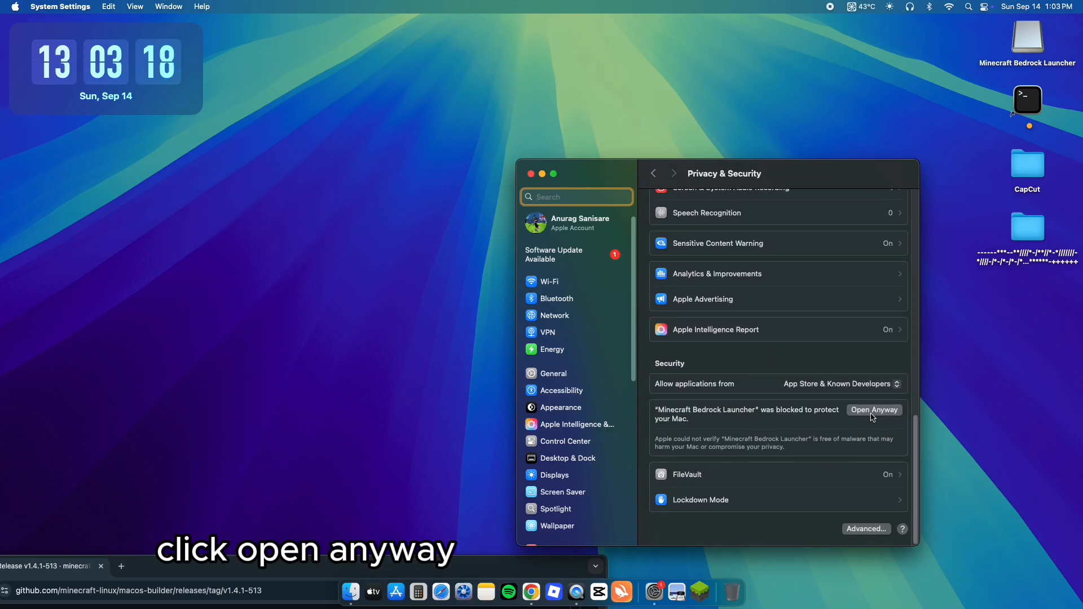
Approve Minecraft Bedrock Launcher with Open Anyway, confirm, and authenticate as administrator.
click(874, 410)
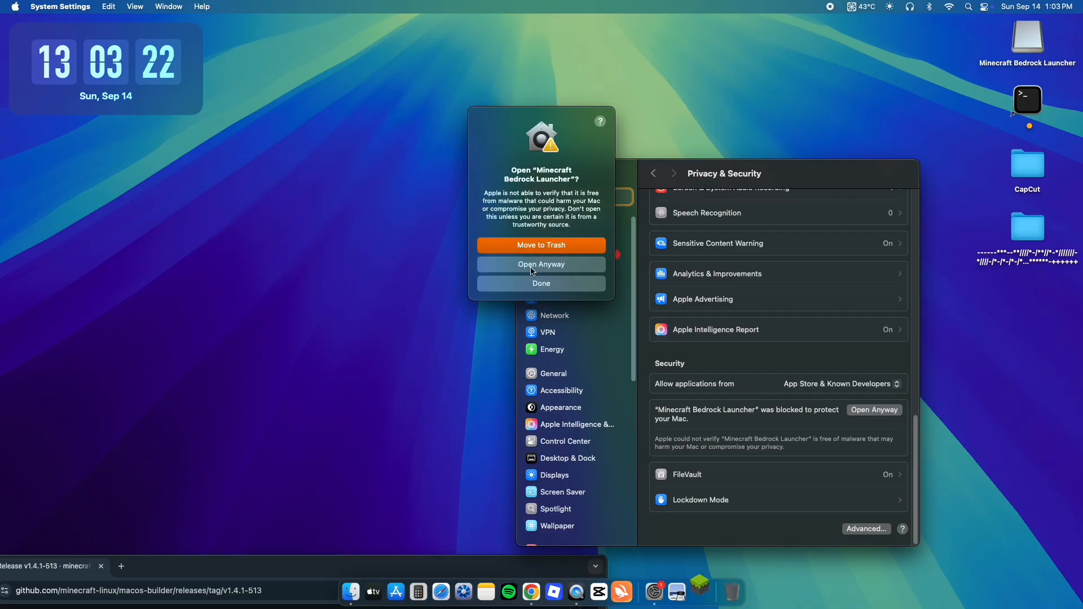
click(541, 264)
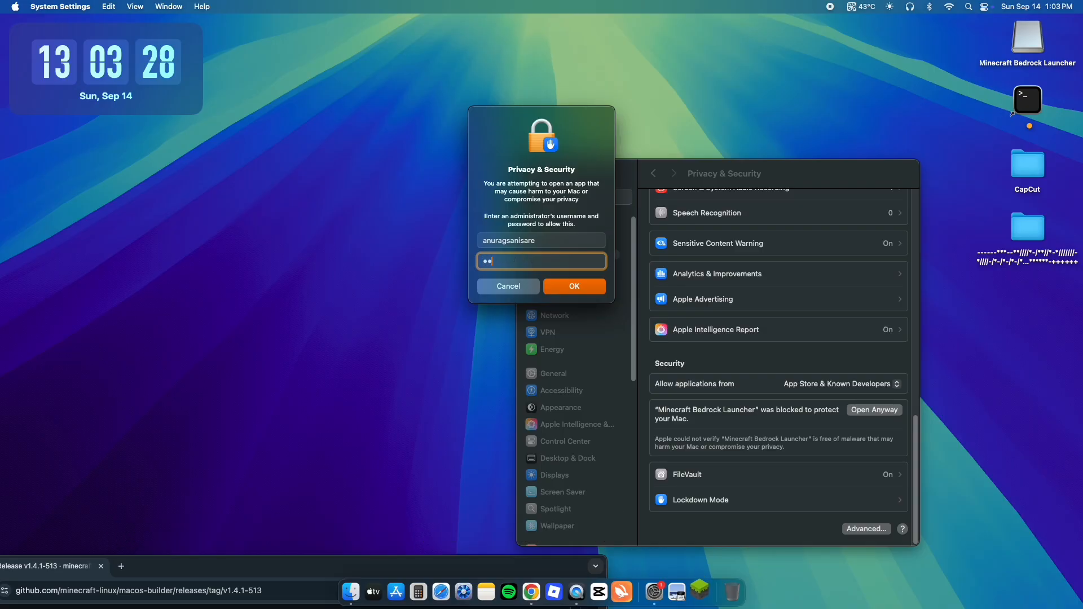
click(573, 286)
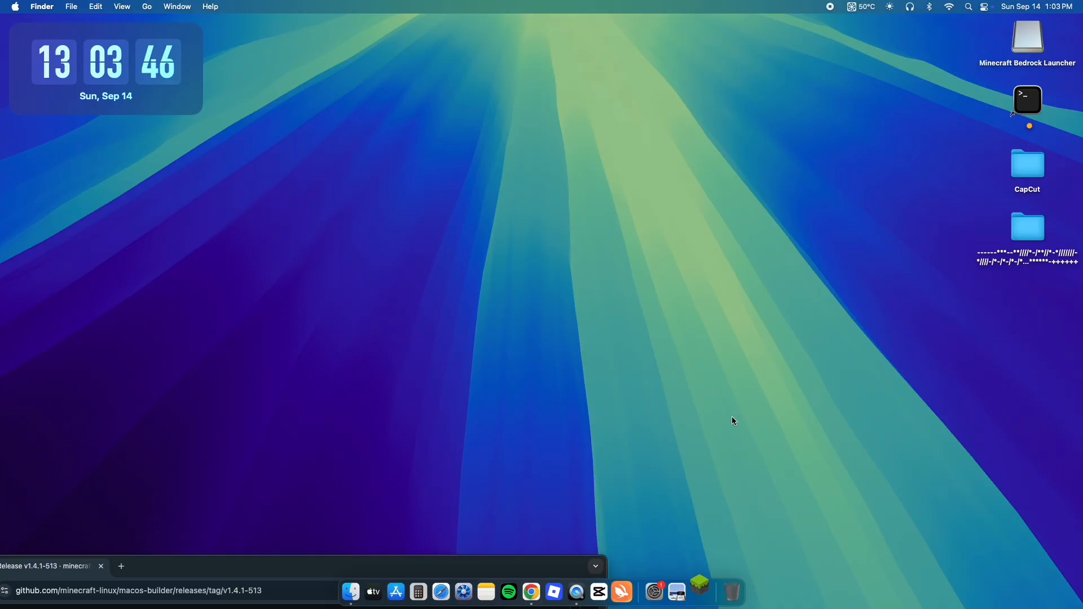
mouse_move(699, 591)
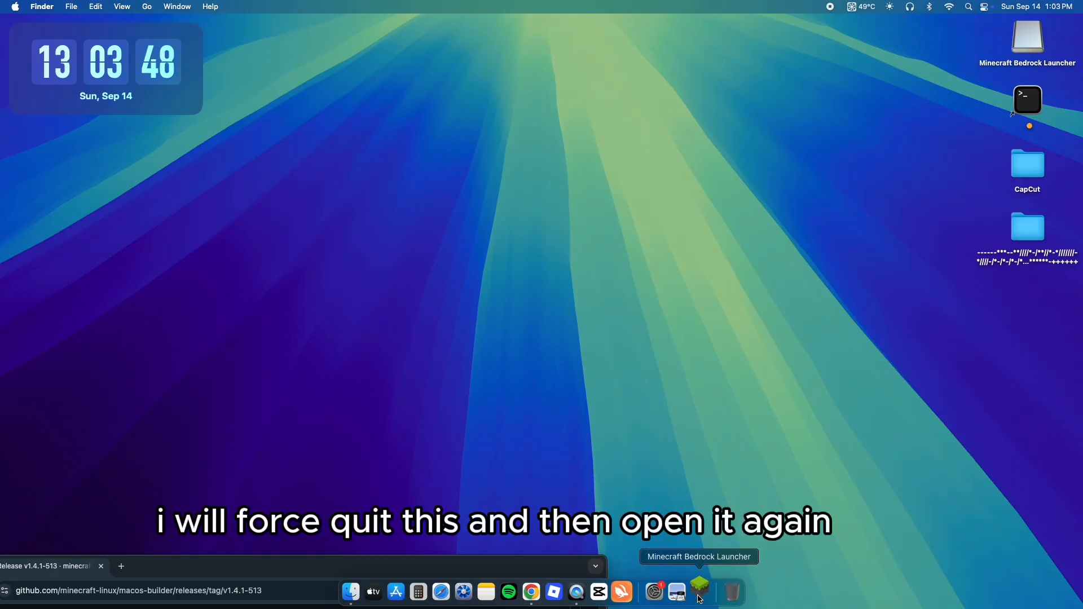
Force quit Minecraft Bedrock Launcher from its Dock icon's context menu.
right_click(699, 591)
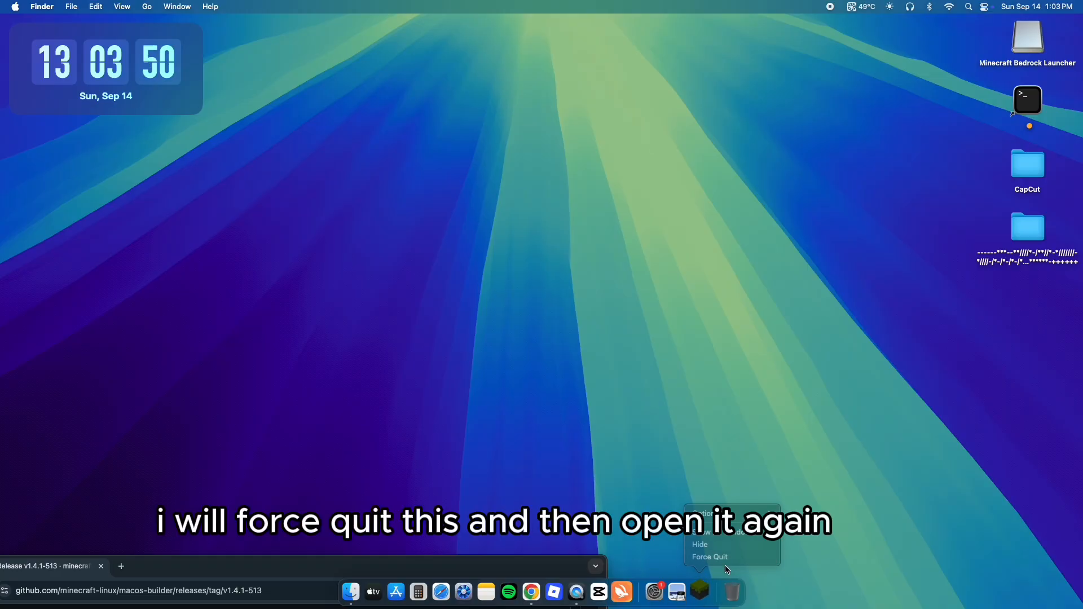
click(710, 557)
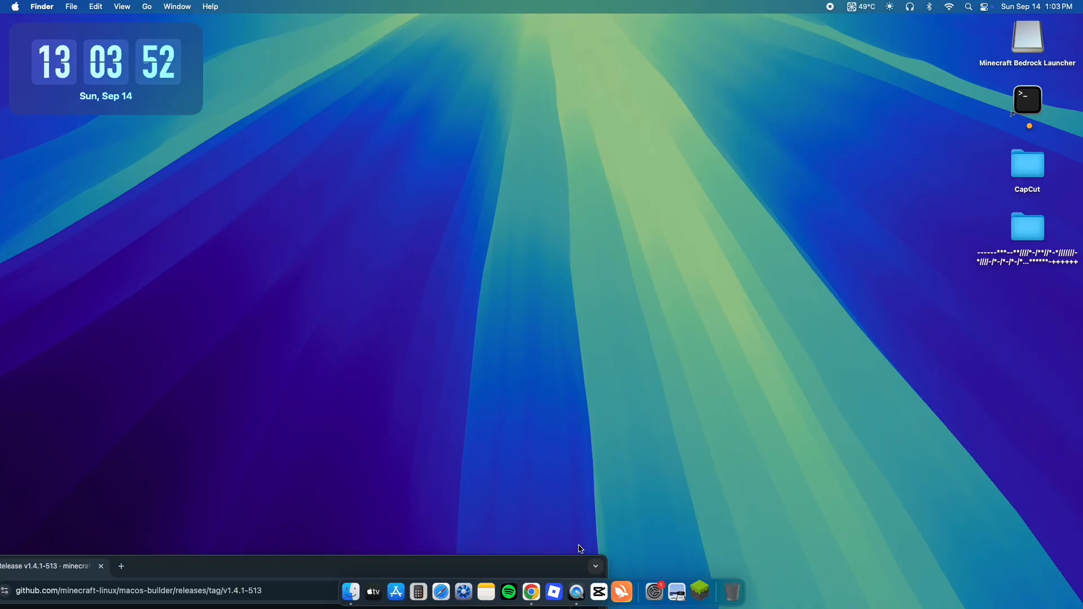
right_click(699, 592)
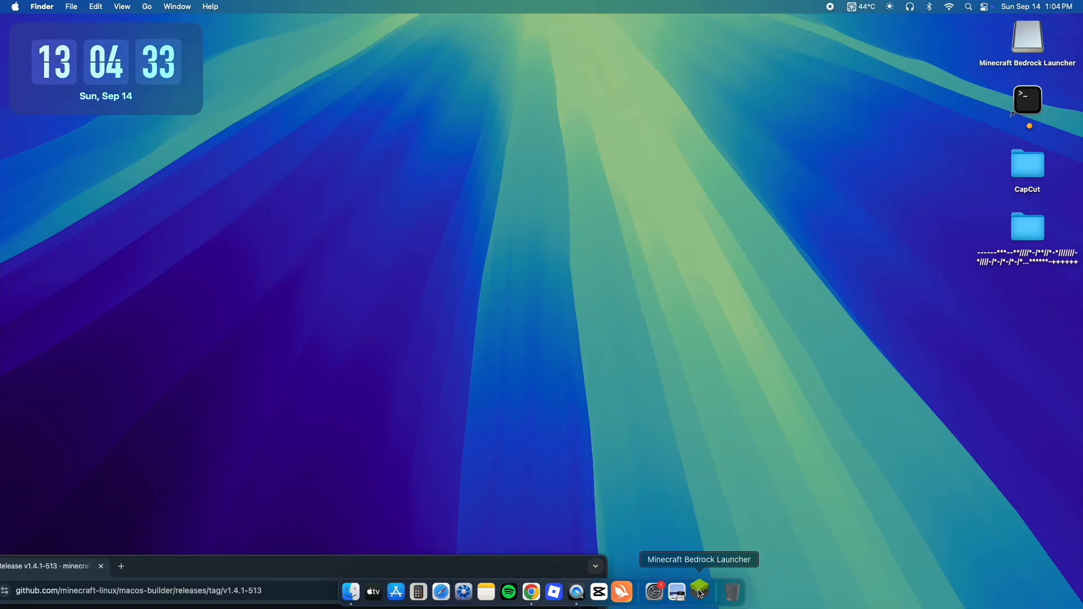
Reopen the launcher from the Dock and start signing in with a Google account.
click(699, 592)
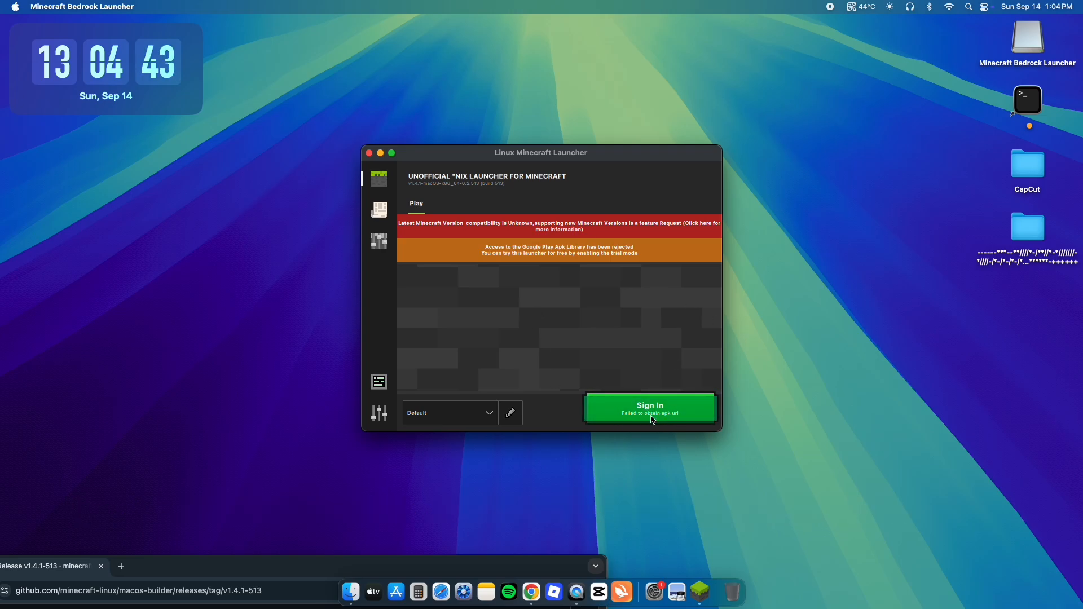
click(649, 406)
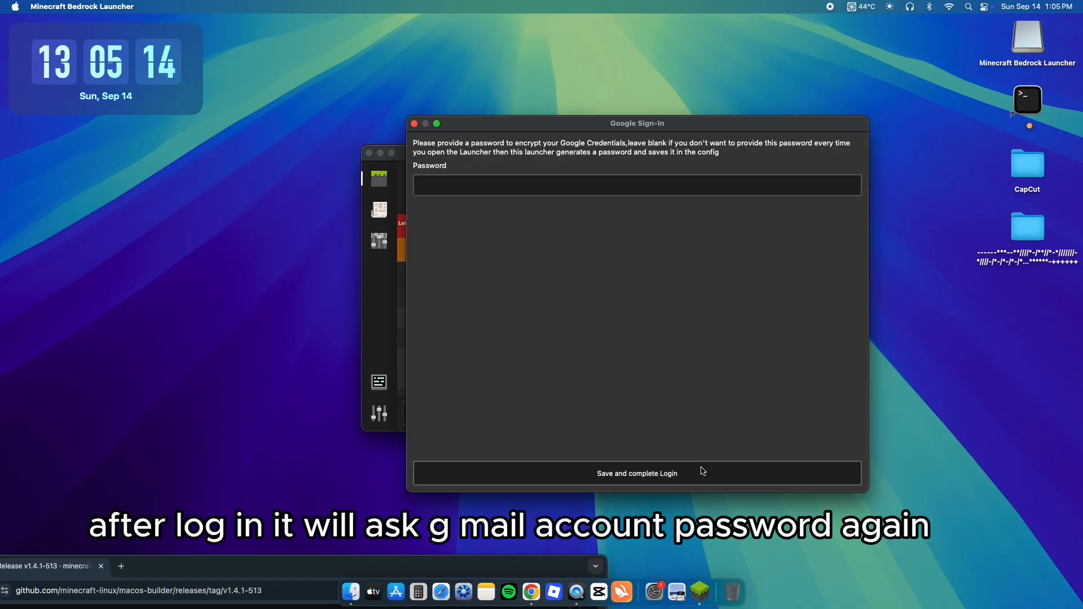
Save the credentials-encryption password and complete the Google login.
click(637, 473)
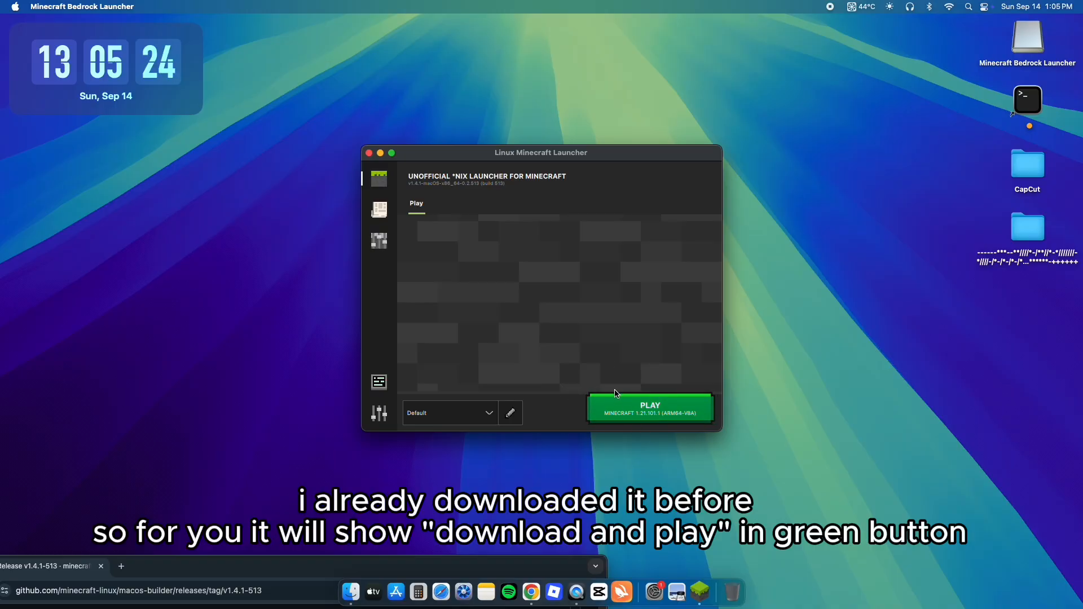
mouse_move(581, 382)
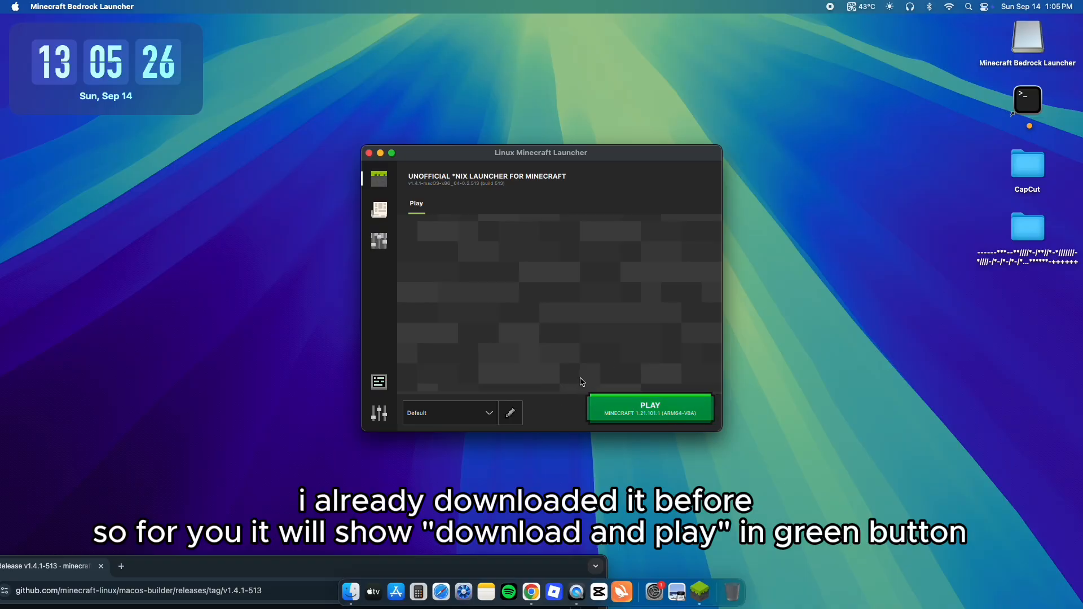